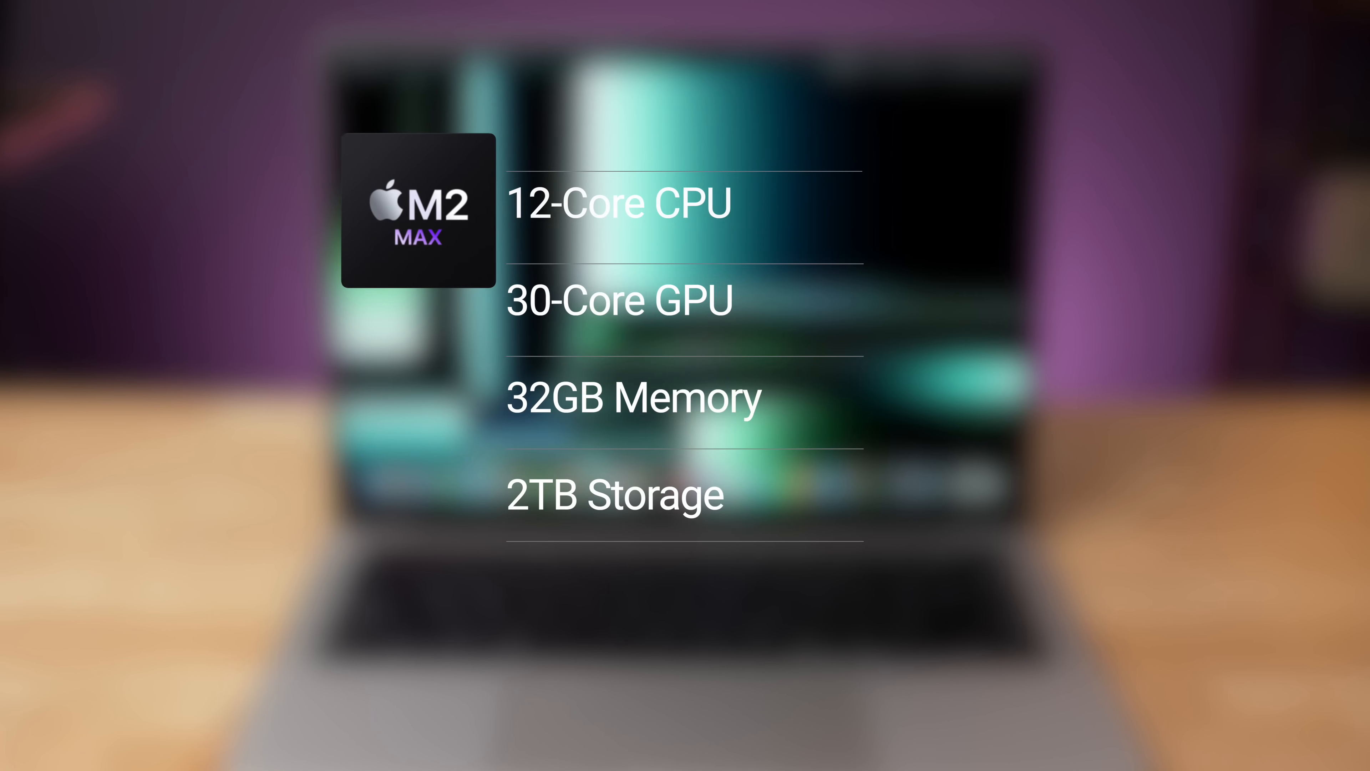
Play back the FCPX project briefly and stop playback
{"action": "scroll", "scroll_direction": "down", "scroll_amount": 3}
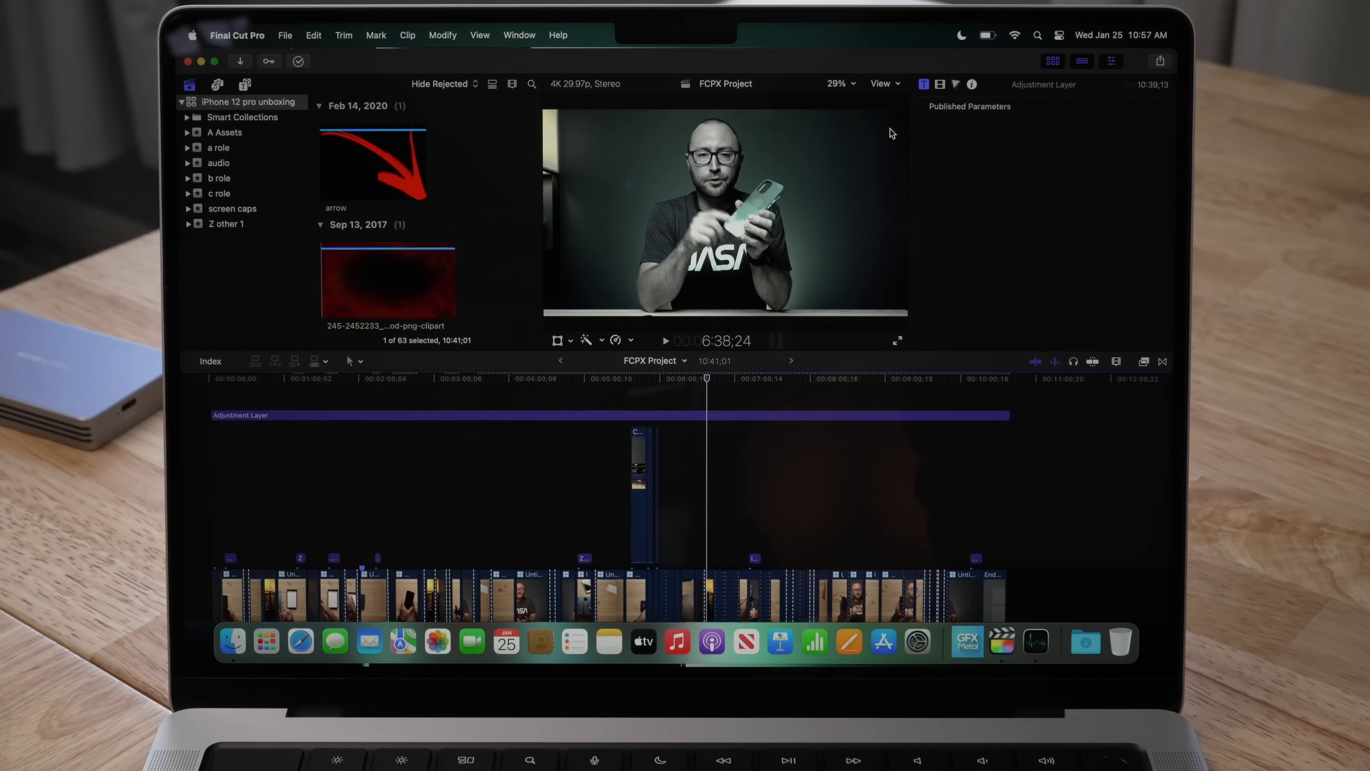
{"action": "key", "text": "space"}
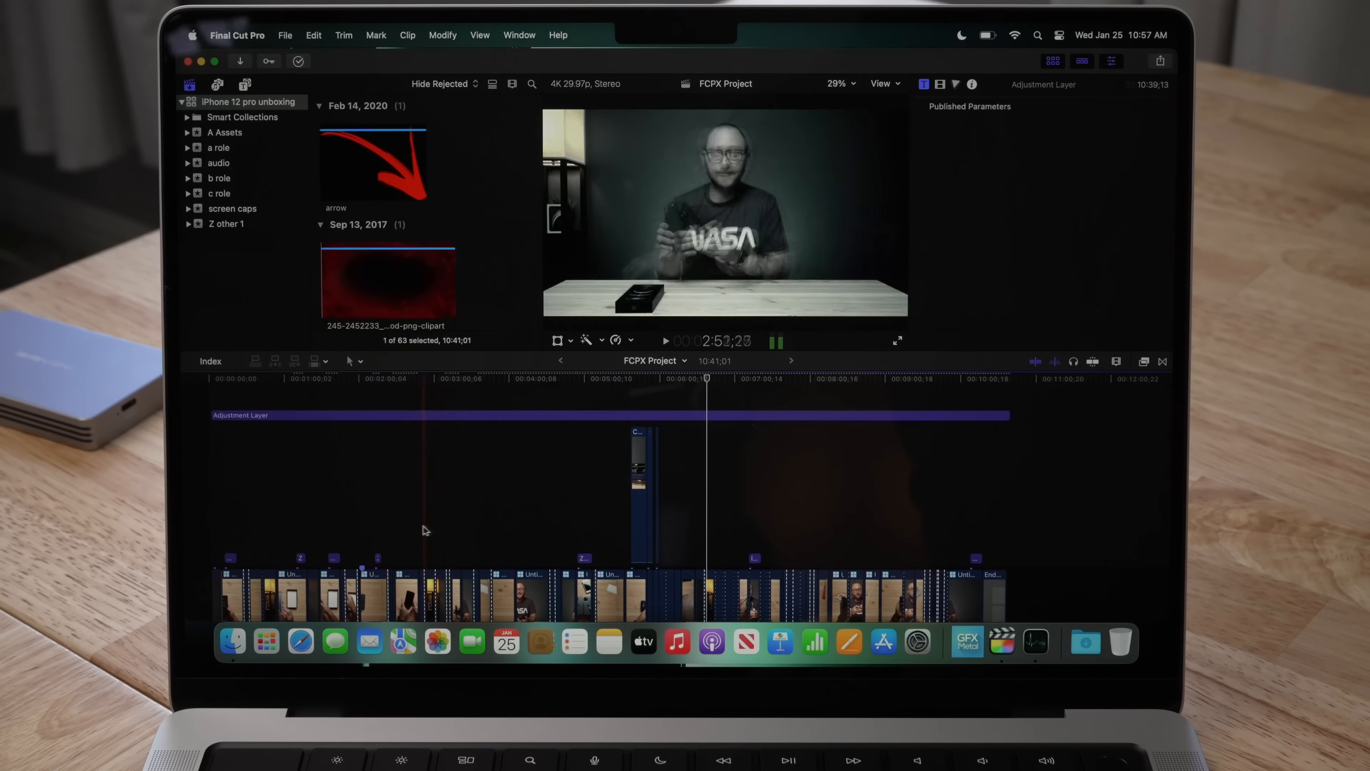
{"action": "left_click", "coordinate": [511, 393]}
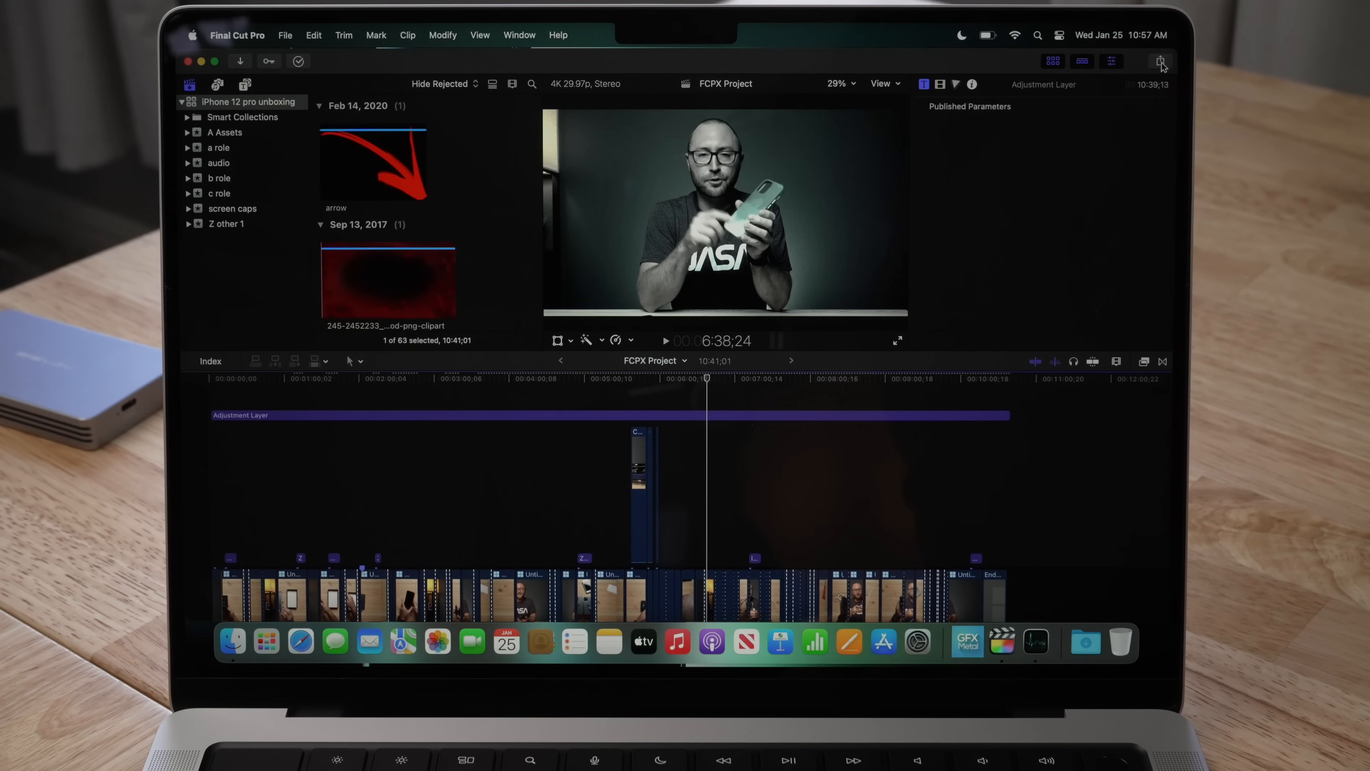
Start an Export File share and review its 3840x2160 H.264 Faster Encode settings
{"action": "left_click", "coordinate": [1160, 60]}
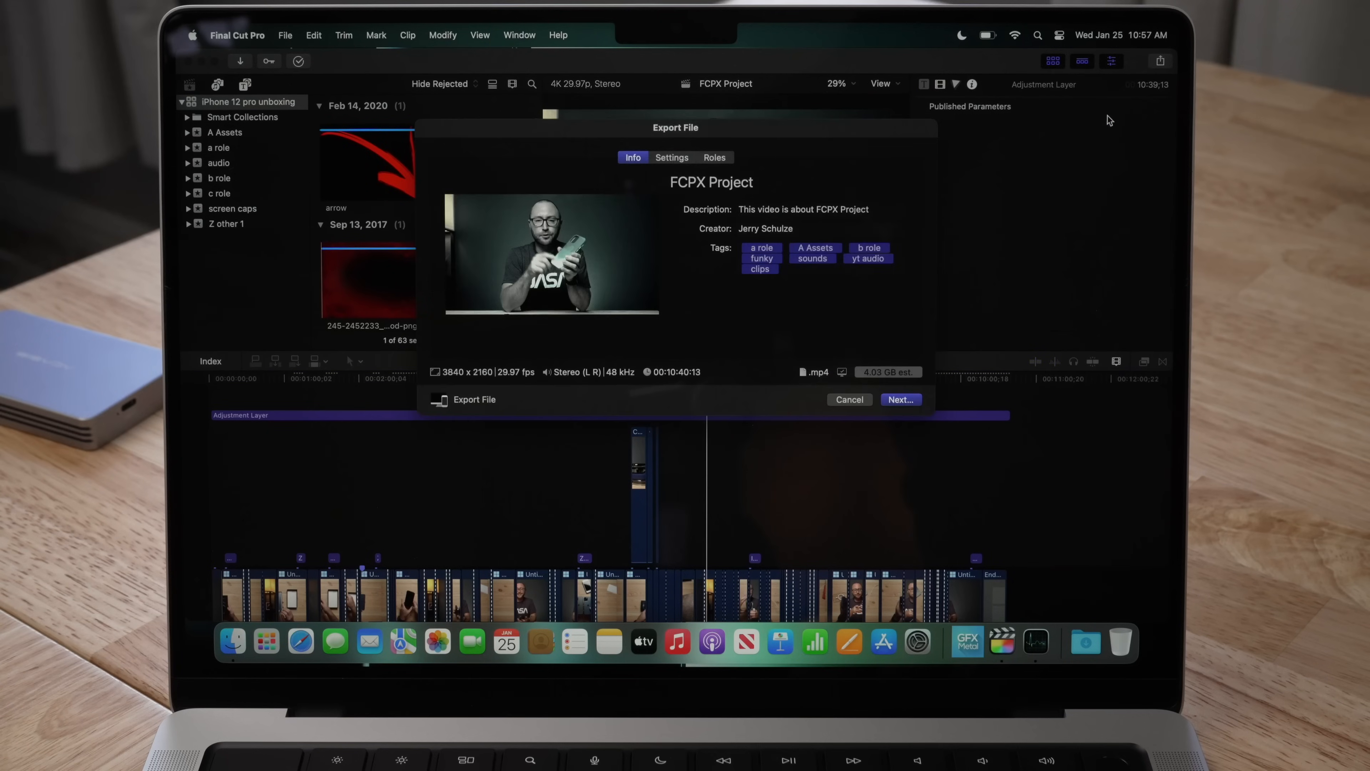
{"action": "left_click", "coordinate": [671, 157]}
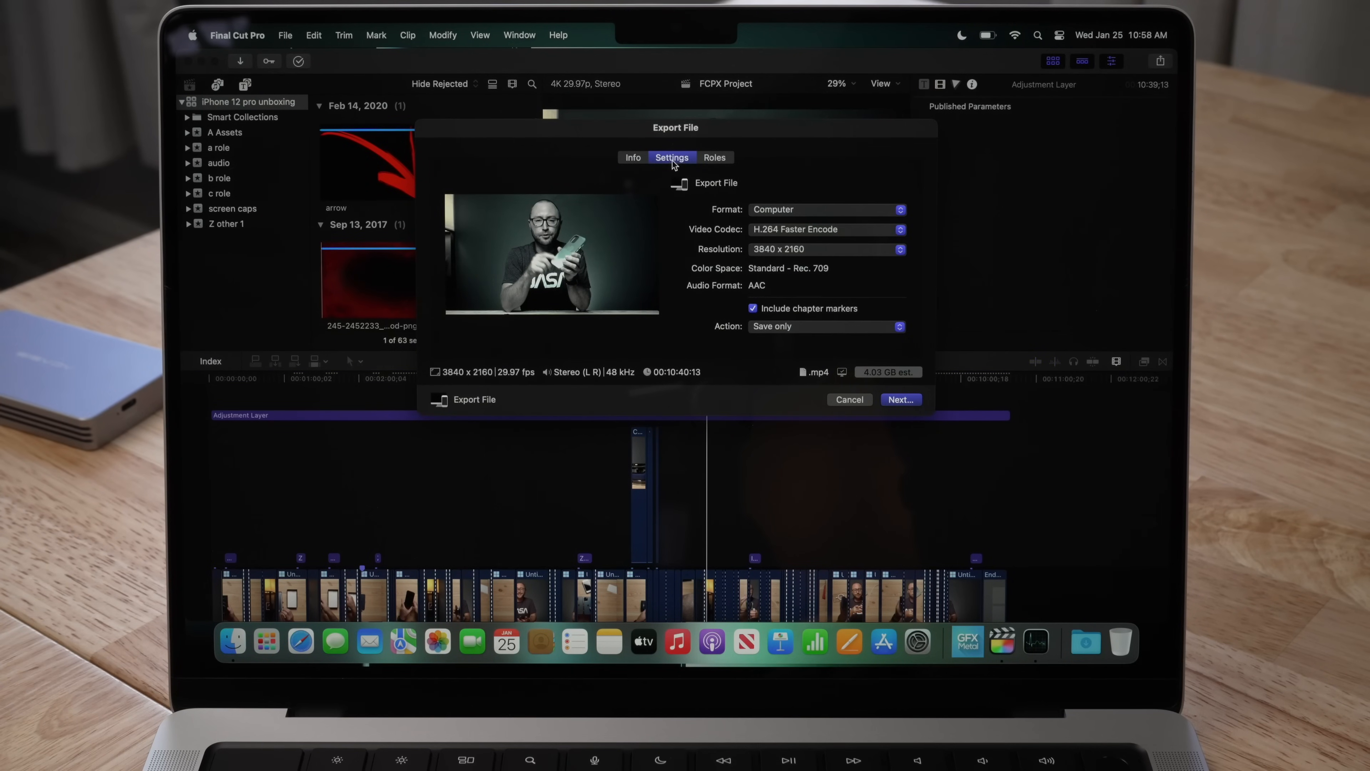
{"action": "mouse_move", "coordinate": [864, 351]}
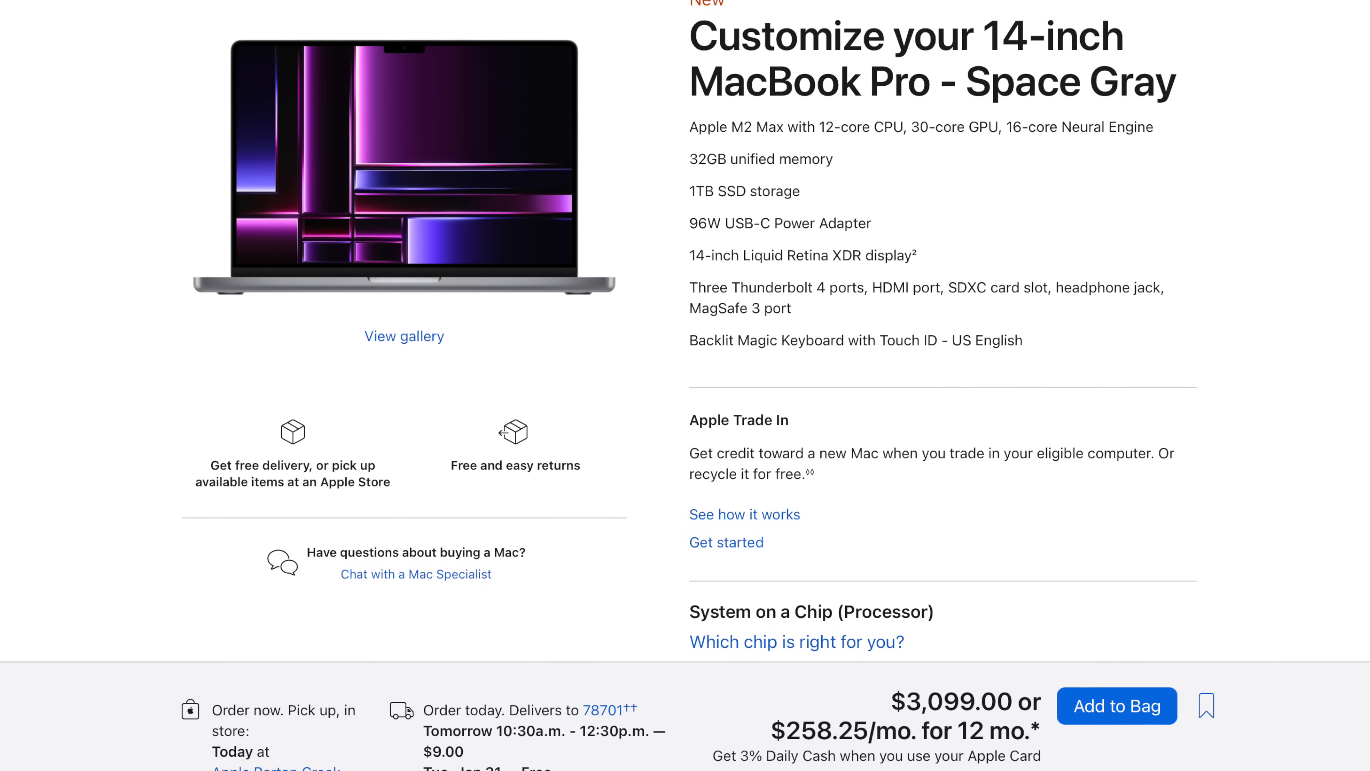
Configure the 14-inch M2 Max MacBook Pro with 2TB SSD storage at $3,499.00
{"action": "scroll", "scroll_direction": "down", "scroll_amount": 3}
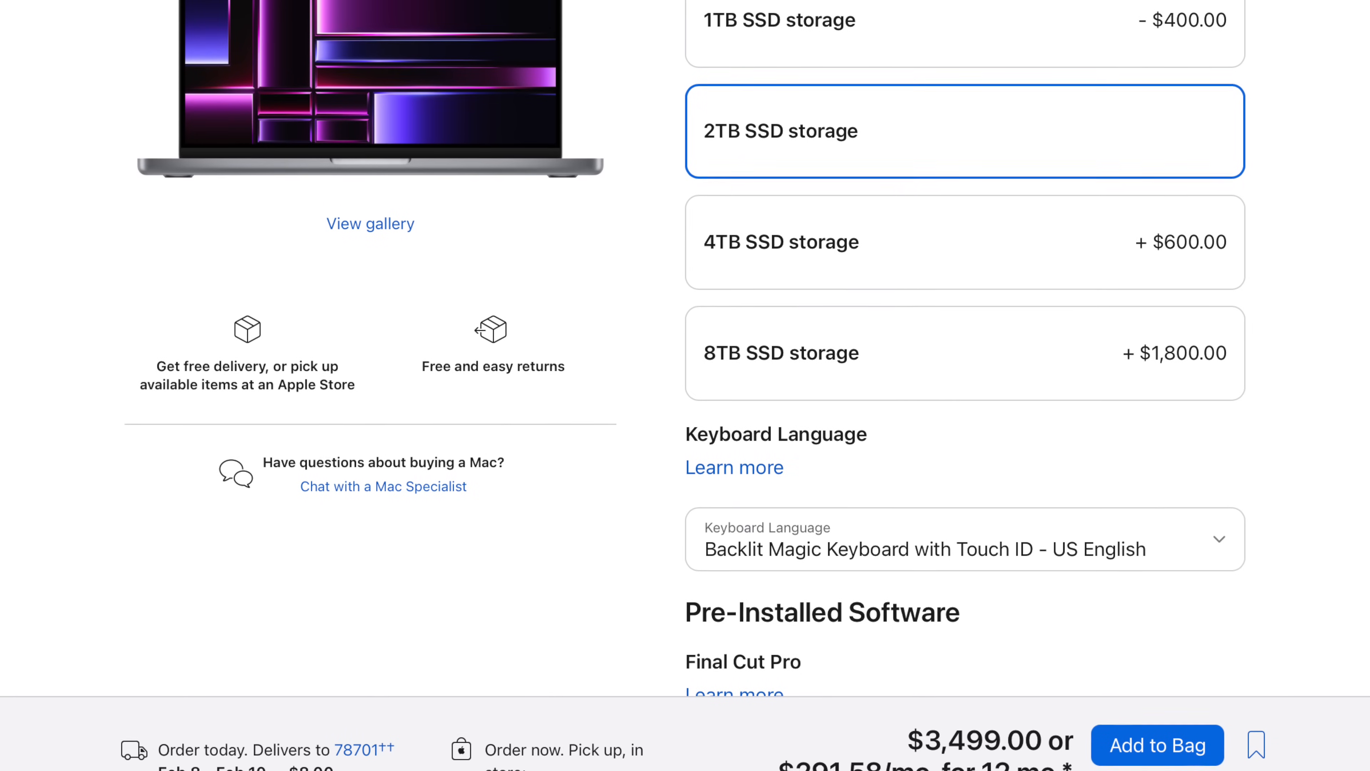
{"action": "scroll", "scroll_direction": "down", "scroll_amount": 3}
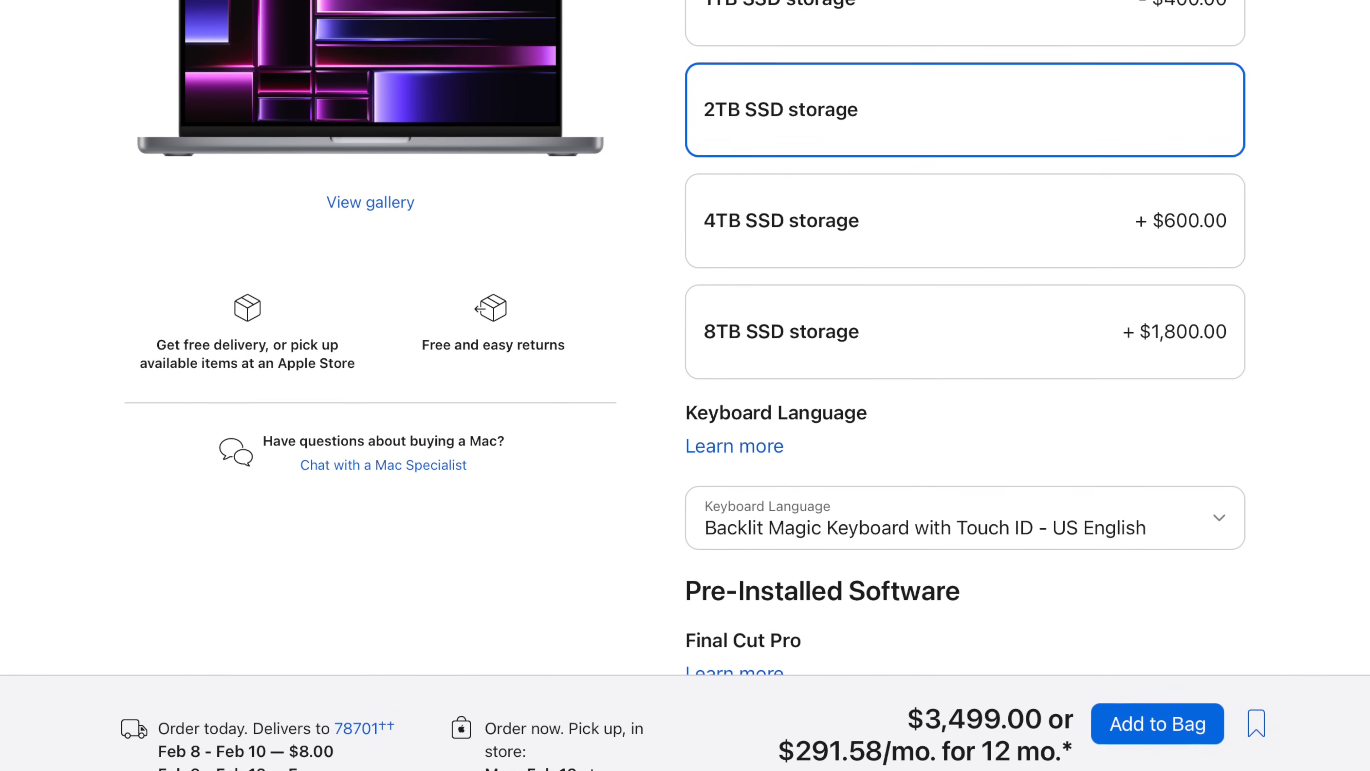
{"action": "left_click", "coordinate": [585, 9]}
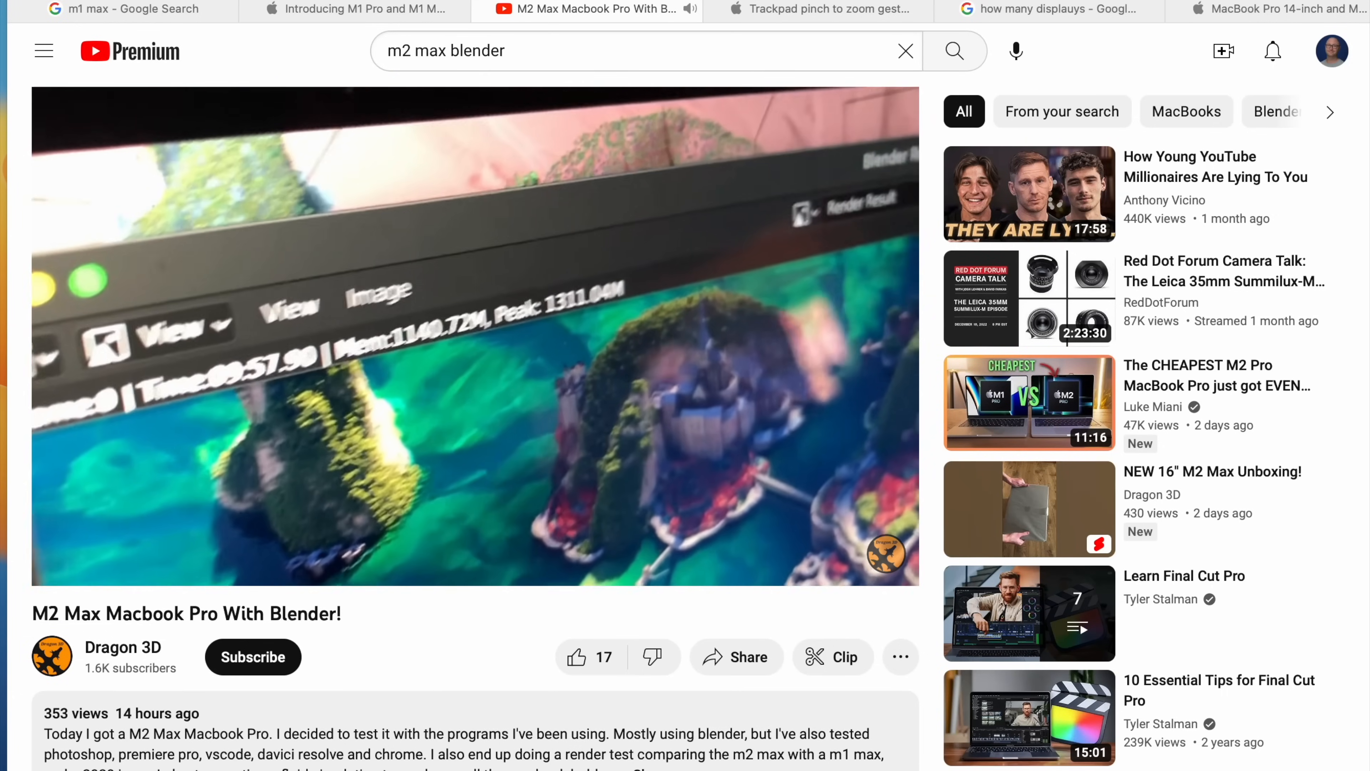